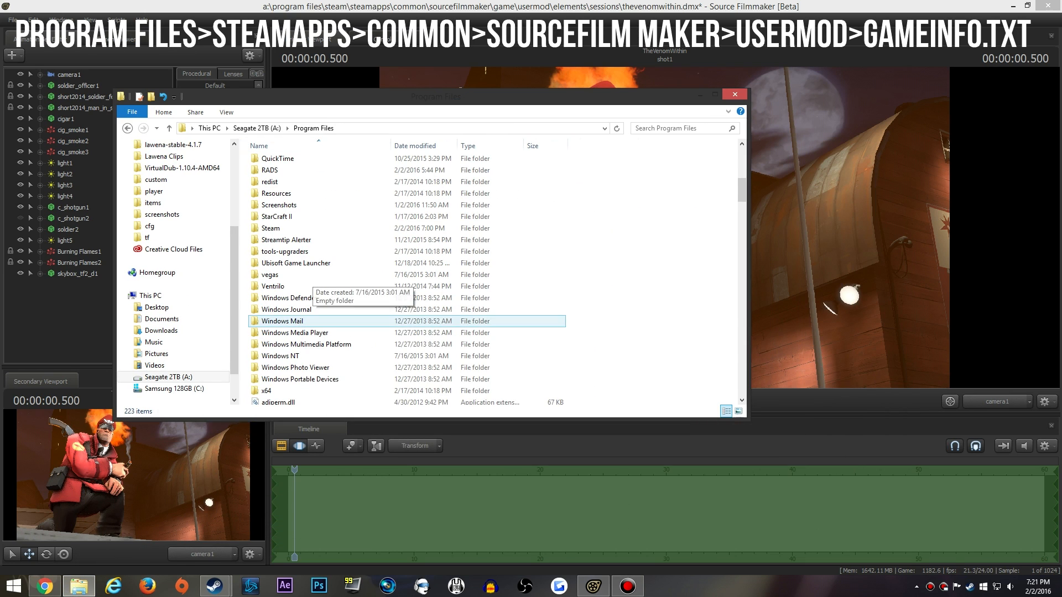
Browse Steam > SteamApps > ... > game > usermod and open gameinfo.txt in a text editor
{"action": "left_click", "coordinate": [270, 228]}
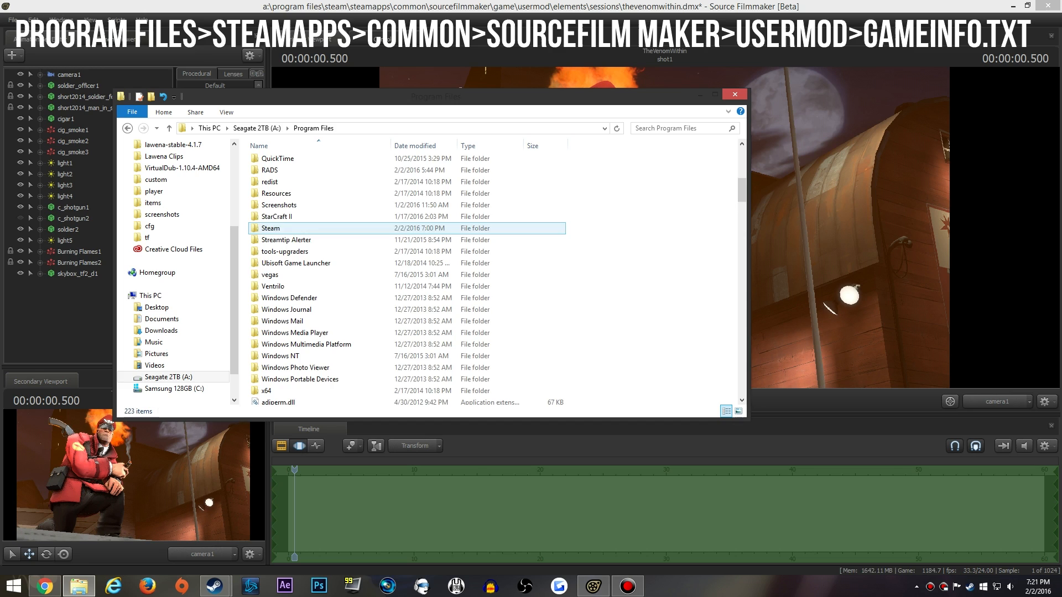
{"action": "double_click", "coordinate": [270, 228]}
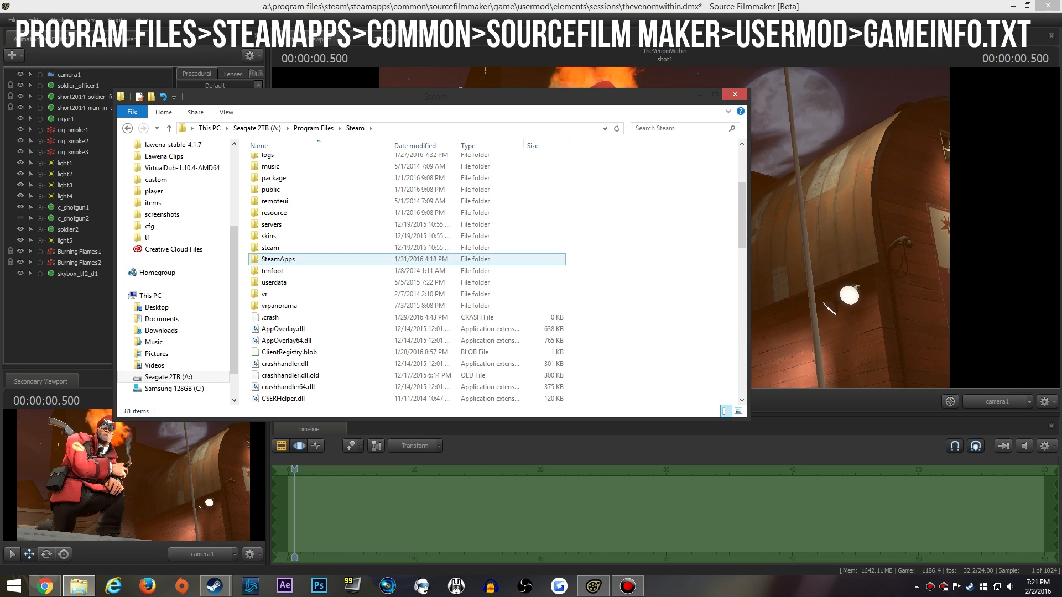
{"action": "double_click", "coordinate": [277, 259]}
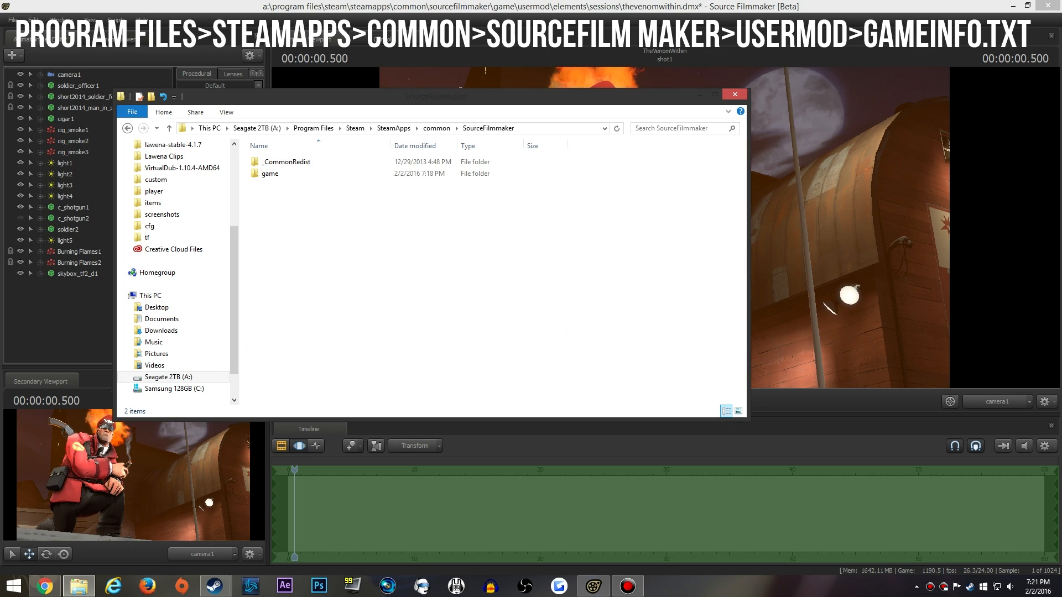
{"action": "double_click", "coordinate": [268, 173]}
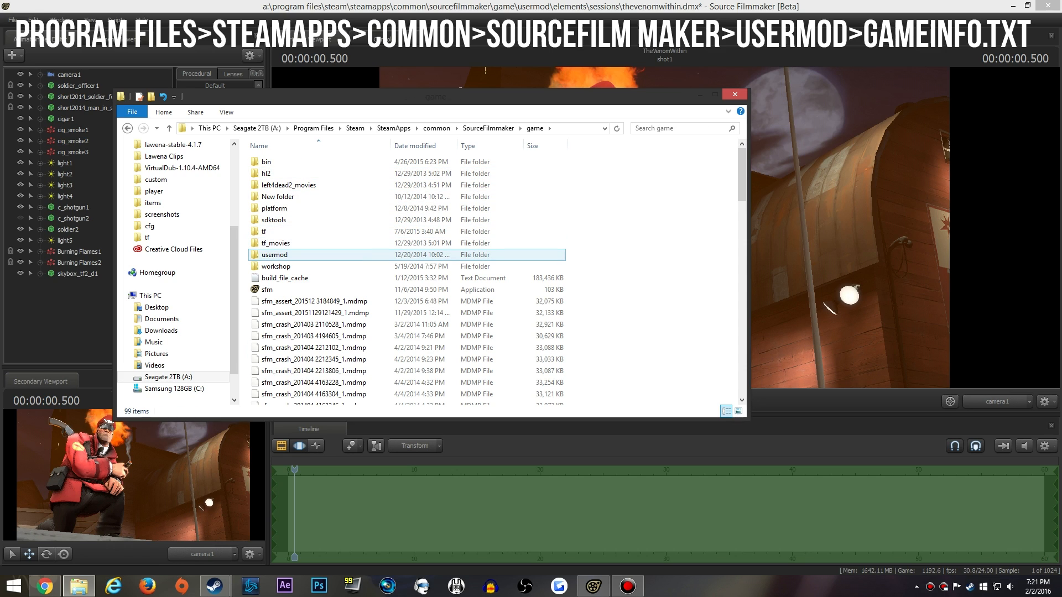
{"action": "double_click", "coordinate": [273, 255]}
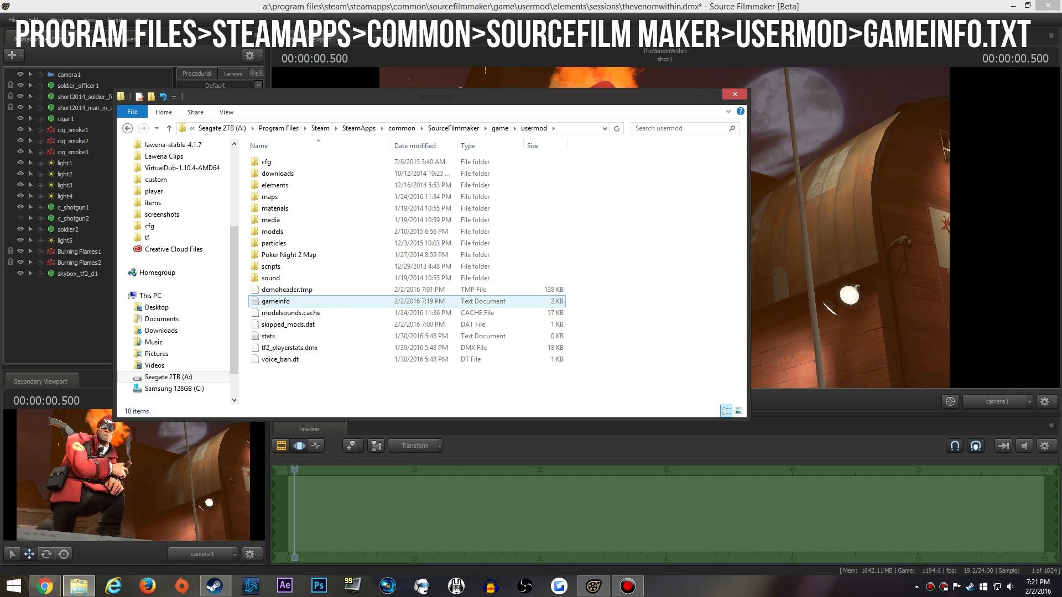
{"action": "mouse_move", "coordinate": [276, 301]}
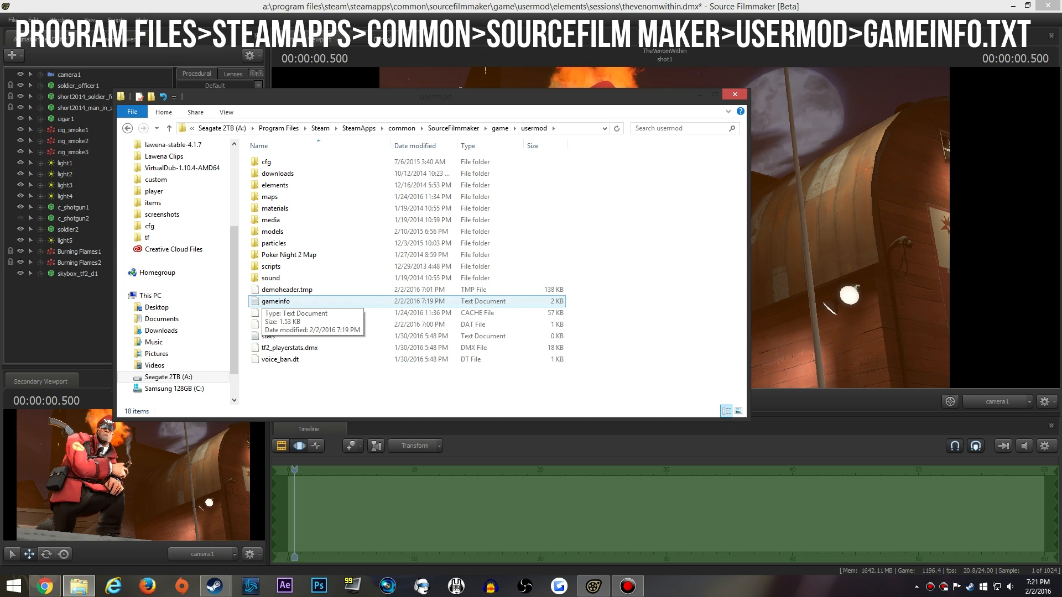
{"action": "double_click", "coordinate": [276, 301]}
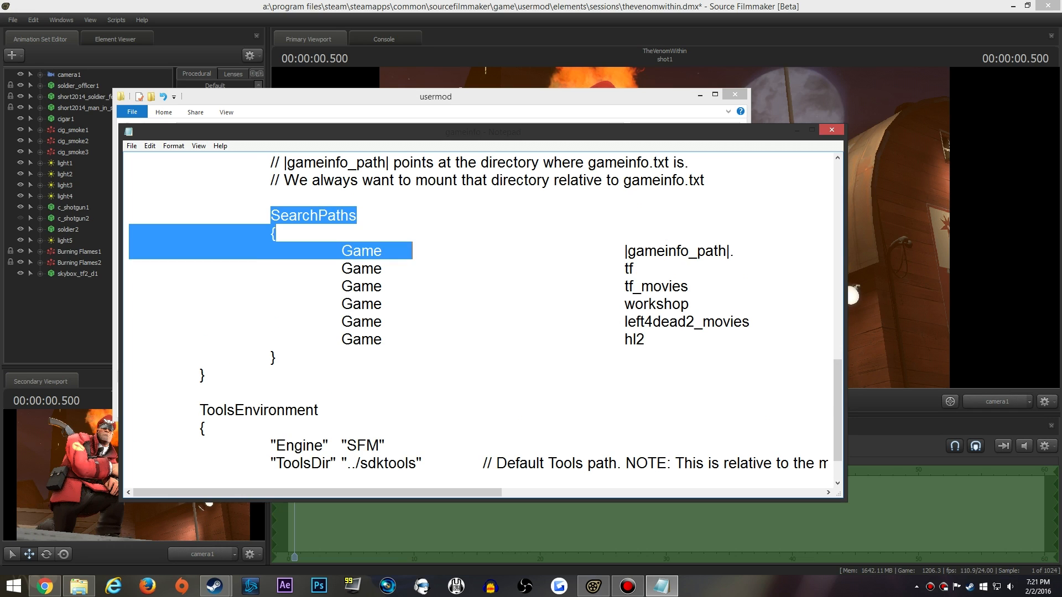
{"action": "left_click", "coordinate": [276, 357]}
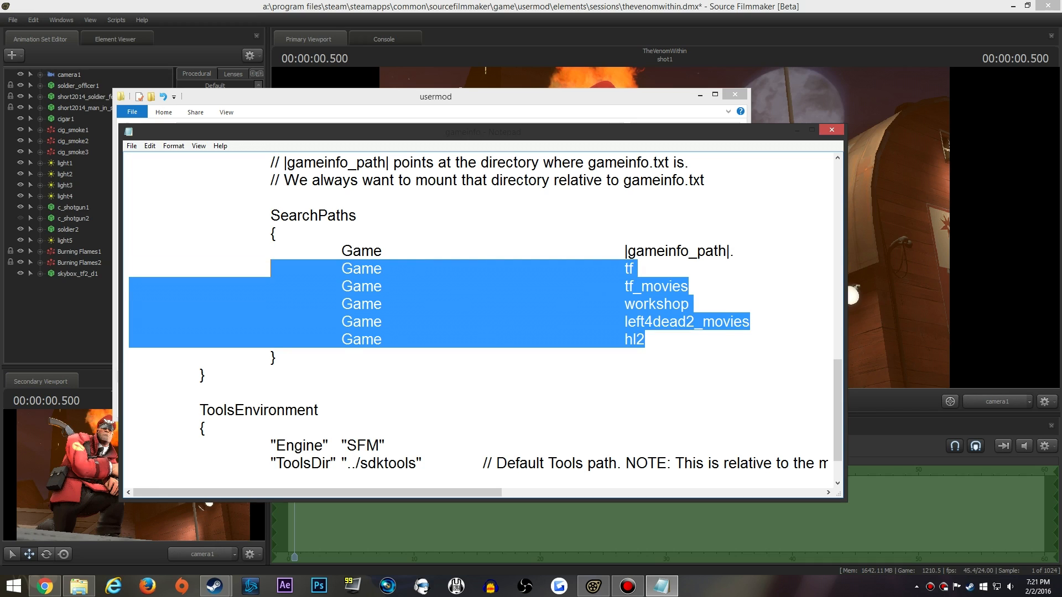
{"action": "left_click", "coordinate": [474, 373]}
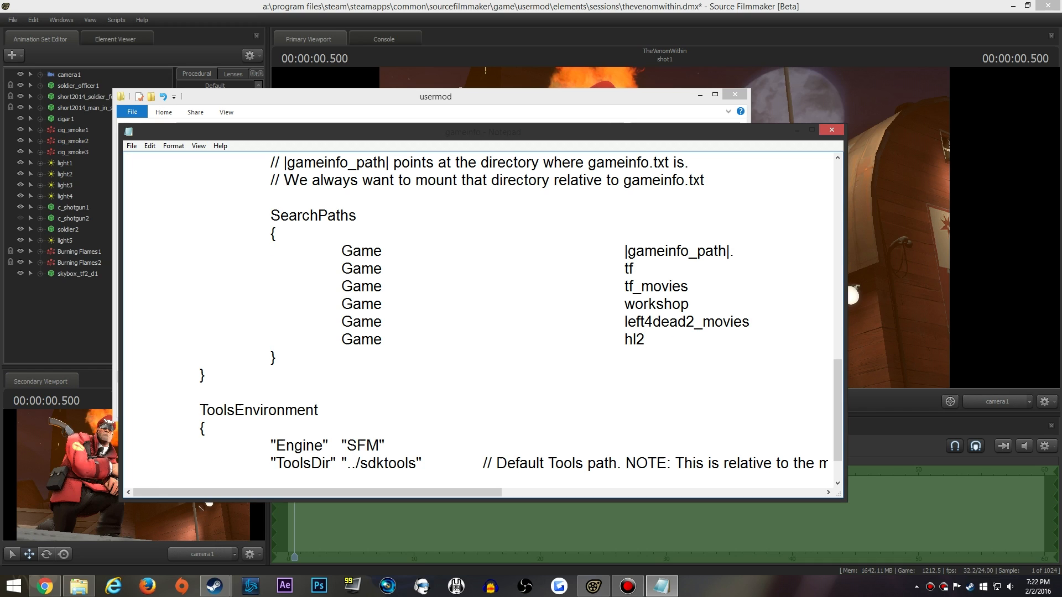
{"action": "left_click", "coordinate": [645, 339]}
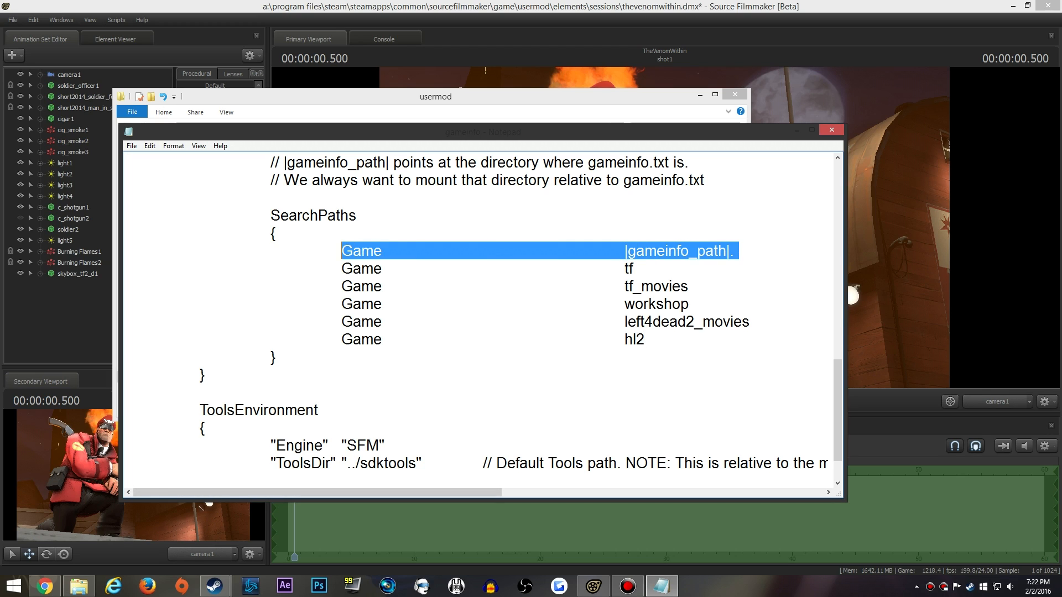
{"action": "double_click", "coordinate": [656, 303]}
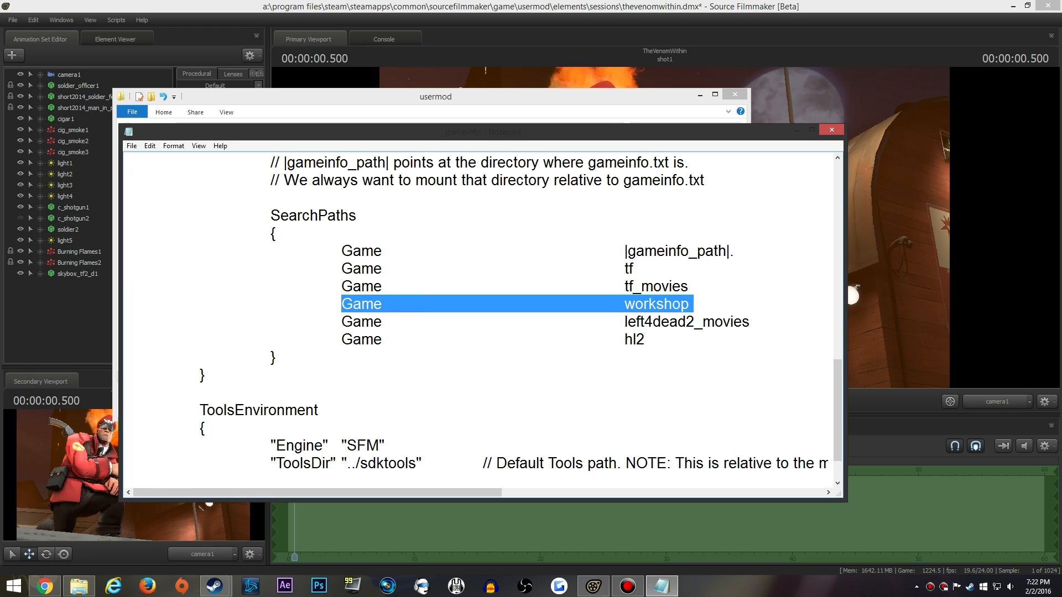
Remove the old workshop line and re-enter 'Game workshop' right below gameinfo_path
{"action": "key", "text": "Delete"}
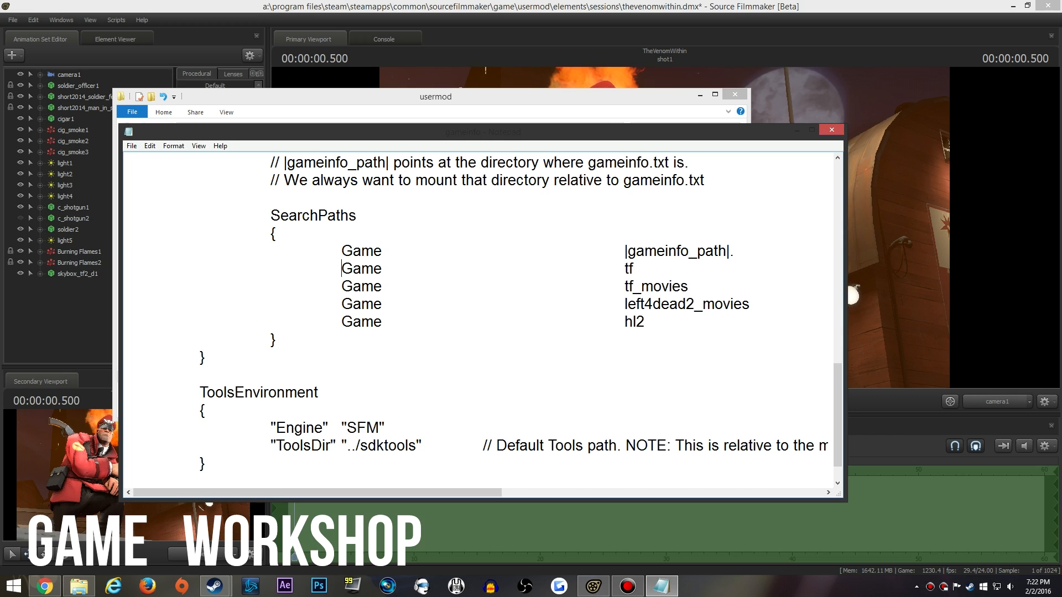
{"action": "key", "text": "Enter"}
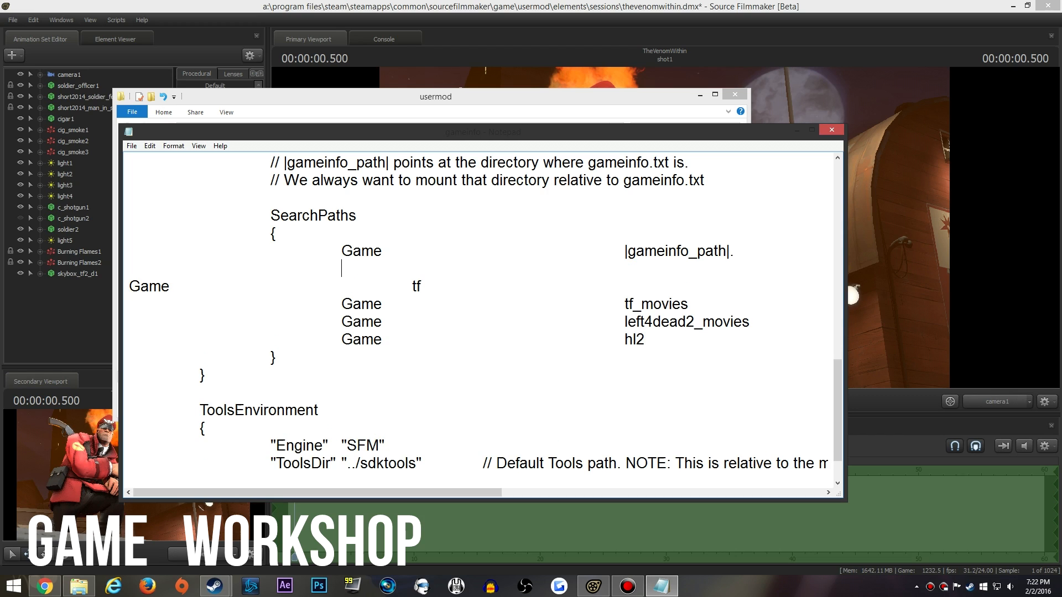
{"action": "type", "text": "Game\tworkshop"}
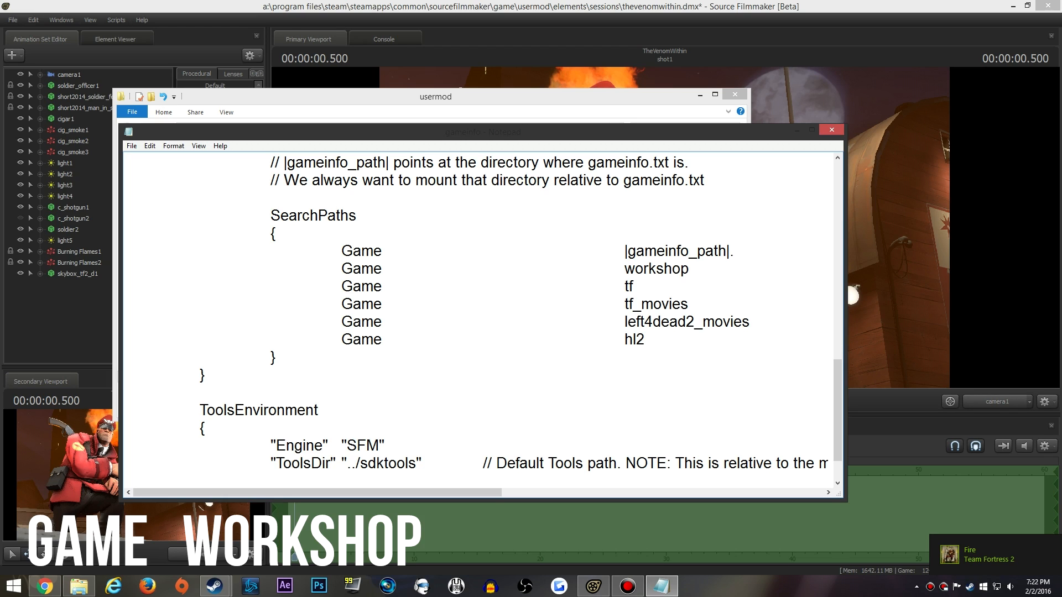
{"action": "left_click", "coordinate": [379, 285]}
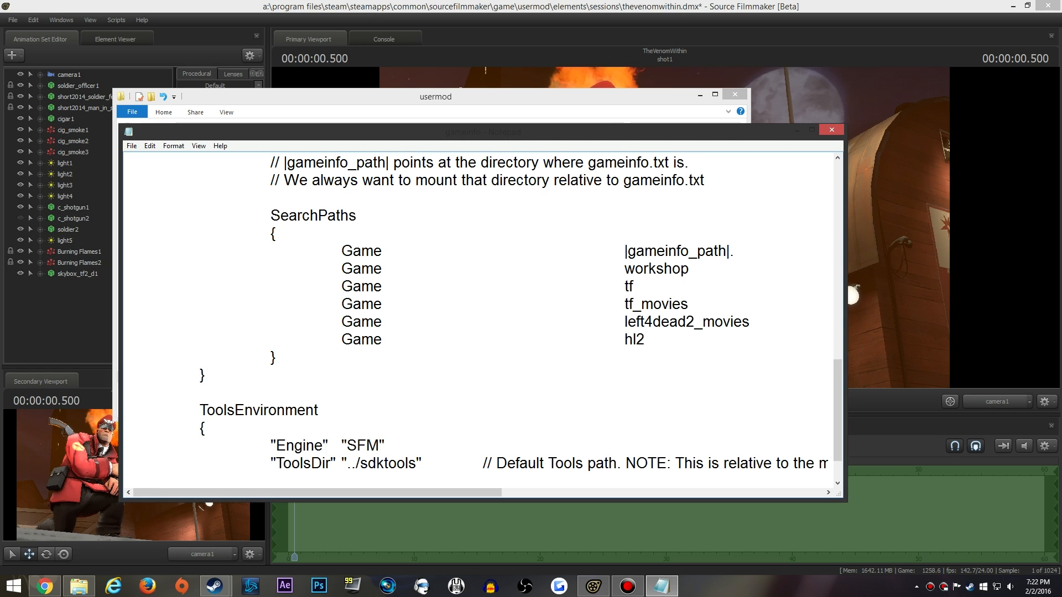
{"action": "left_click", "coordinate": [381, 285]}
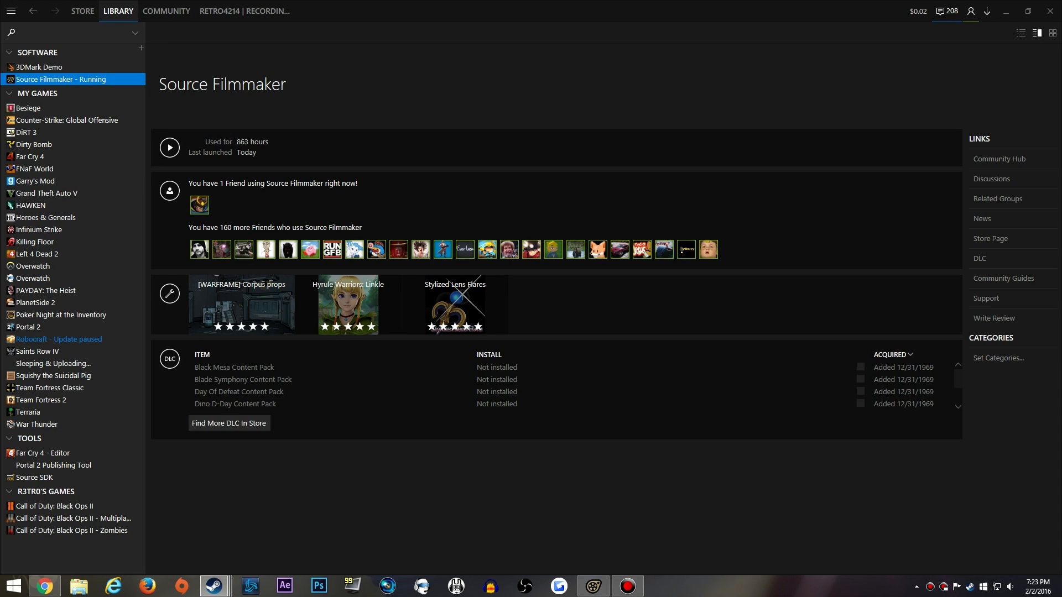
Switch from the Source Filmmaker library page to its Workshop hub
{"action": "left_click", "coordinate": [118, 11]}
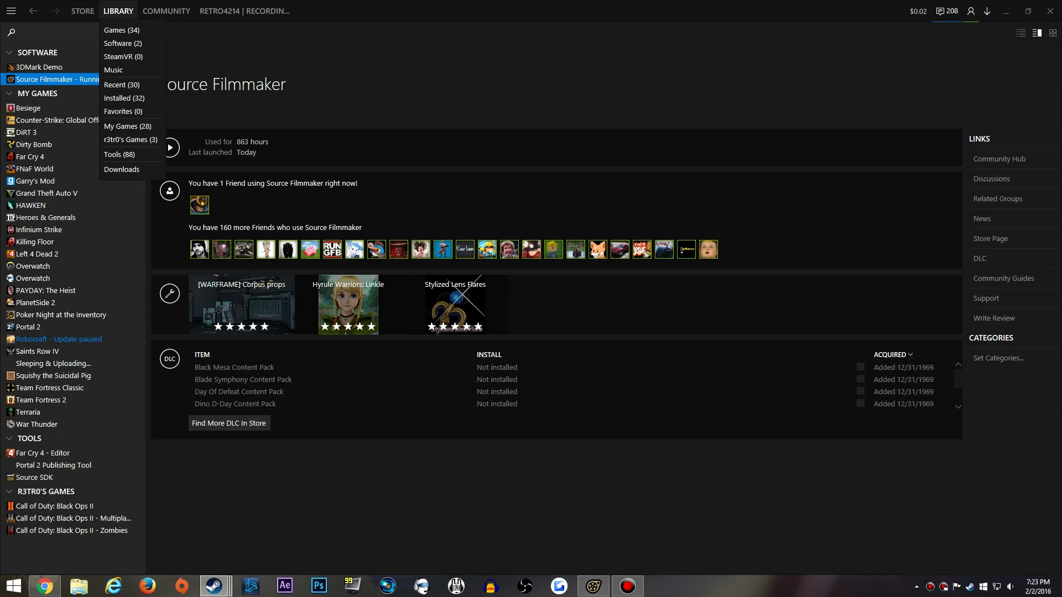
{"action": "left_click", "coordinate": [117, 11]}
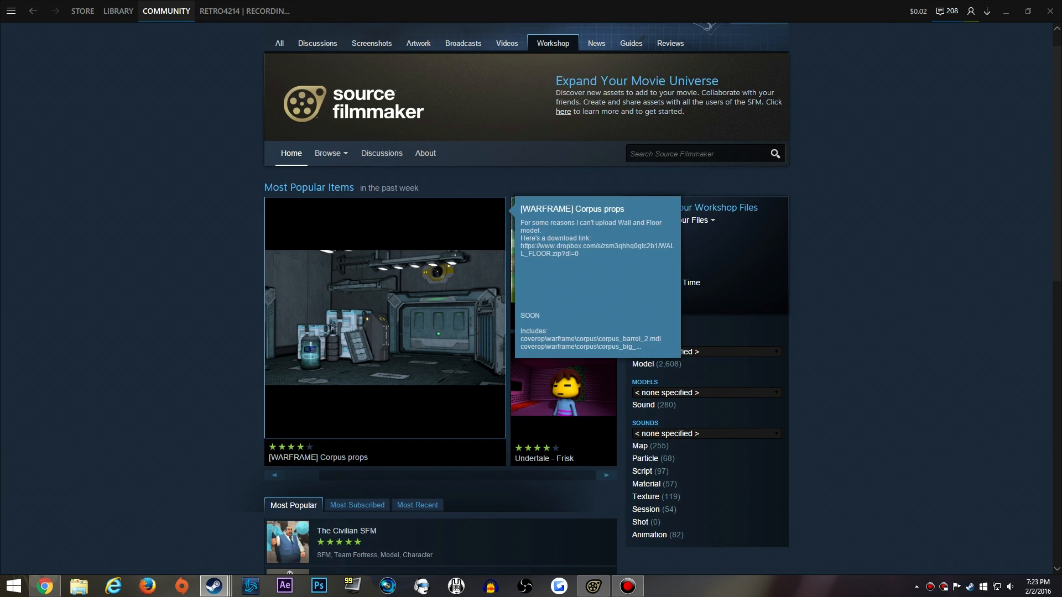
Show the Workshop's full Browse > Items list, sorted by most popular
{"action": "scroll", "scroll_direction": "down", "scroll_amount": 3}
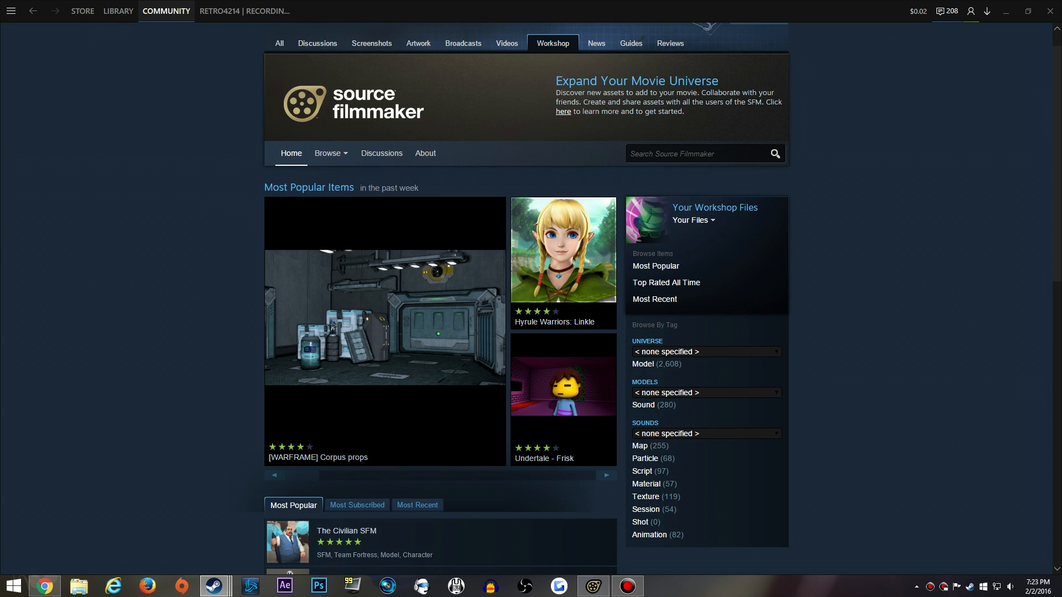
{"action": "left_click", "coordinate": [330, 152]}
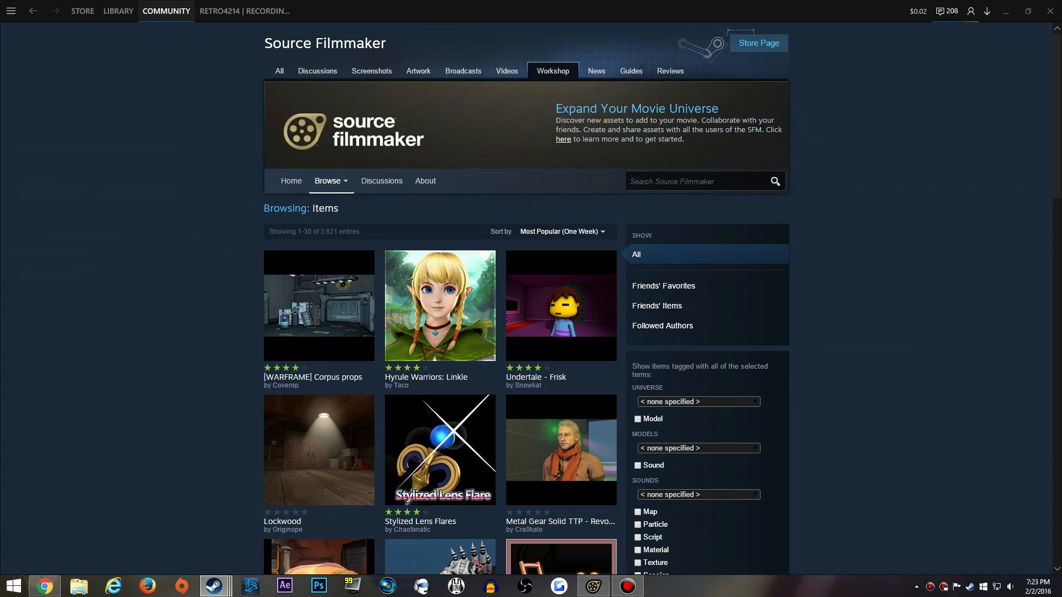
Search the Workshop for 'fix' and open the Fixed North Polar Fleece item page
{"action": "type", "text": "fix"}
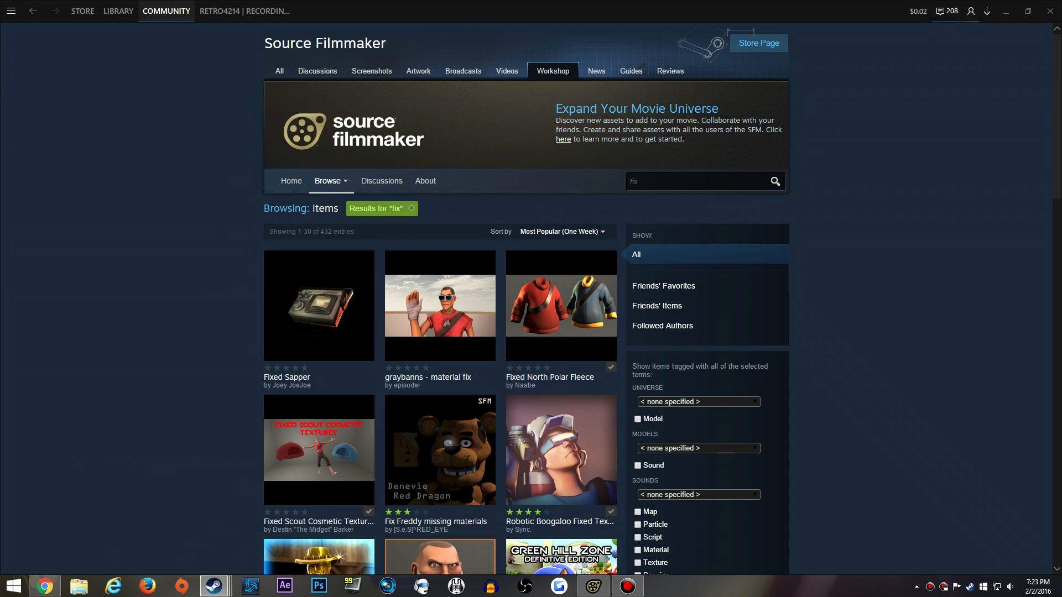
{"action": "scroll", "scroll_direction": "down", "scroll_amount": 3}
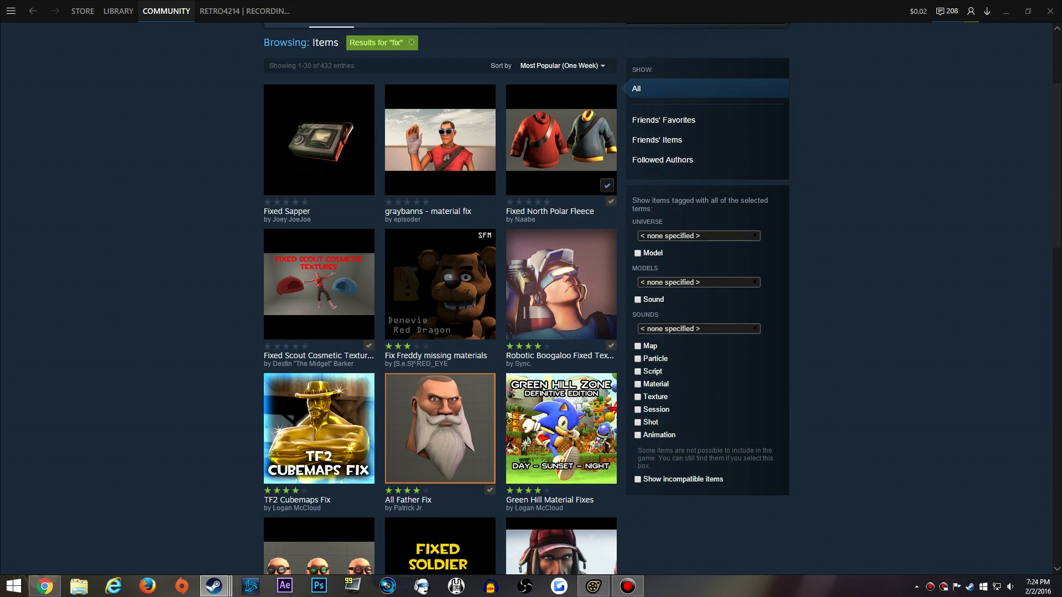
{"action": "left_click", "coordinate": [697, 236]}
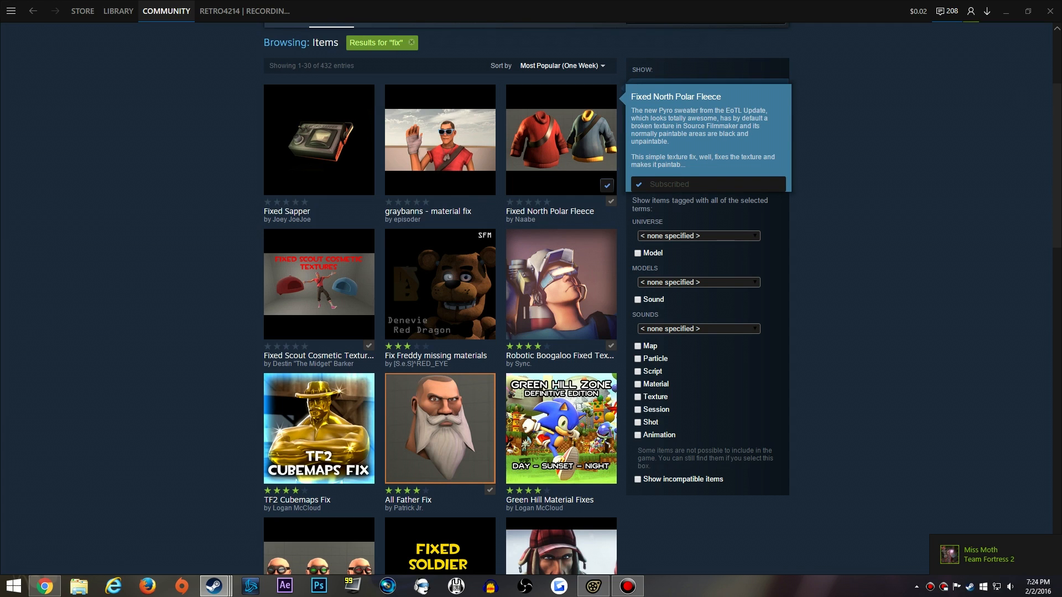
{"action": "left_click", "coordinate": [561, 141]}
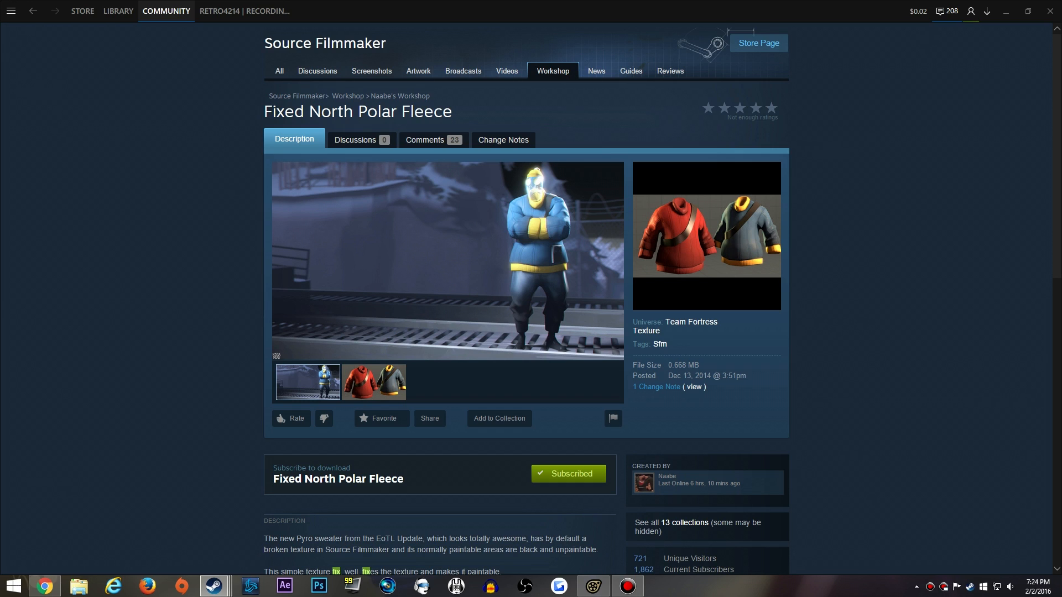
Unsubscribe and resubscribe to Fixed North Polar Fleece so it downloads again
{"action": "scroll", "scroll_direction": "down", "scroll_amount": 3}
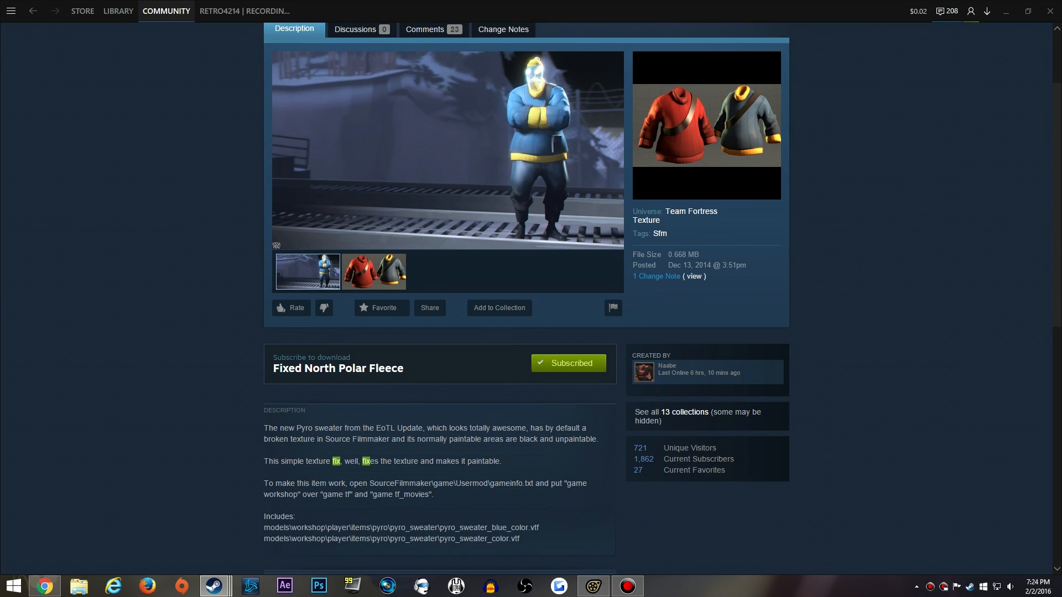
{"action": "left_click", "coordinate": [568, 363]}
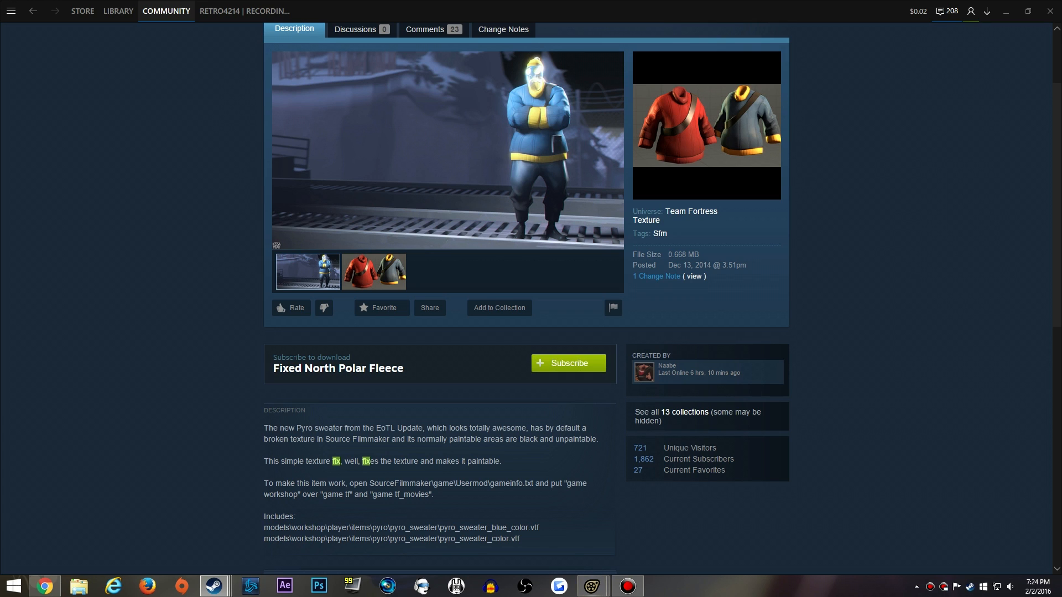
{"action": "scroll", "scroll_direction": "down", "scroll_amount": 3}
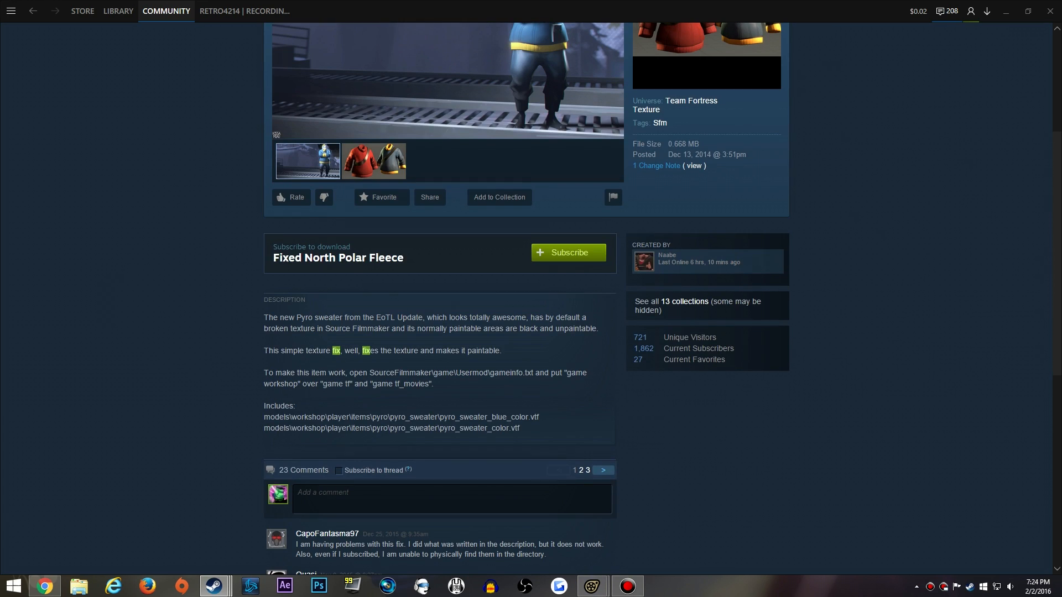
{"action": "left_click", "coordinate": [567, 252]}
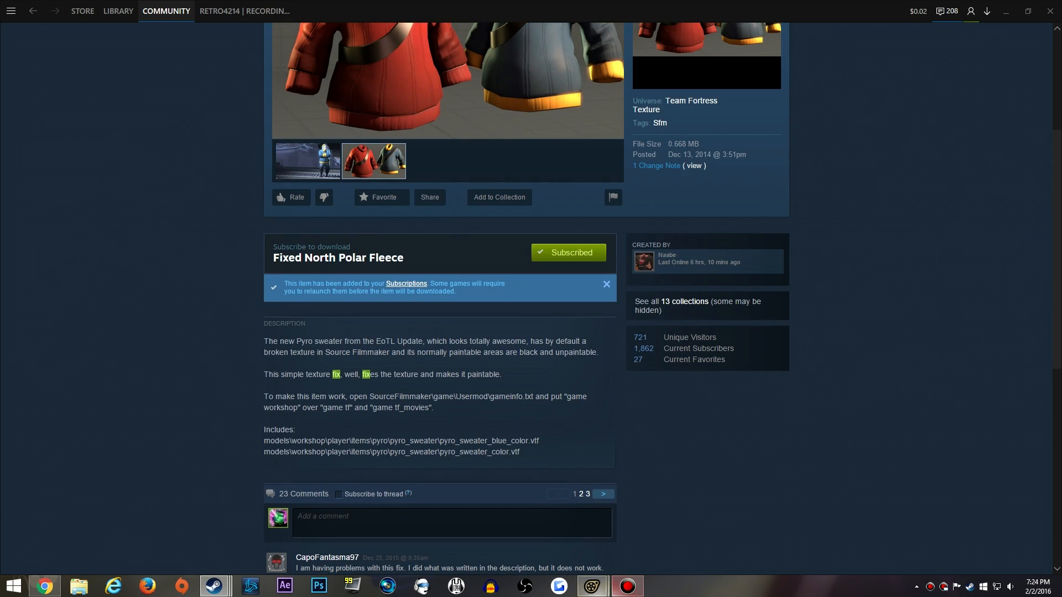
{"action": "left_click", "coordinate": [498, 197]}
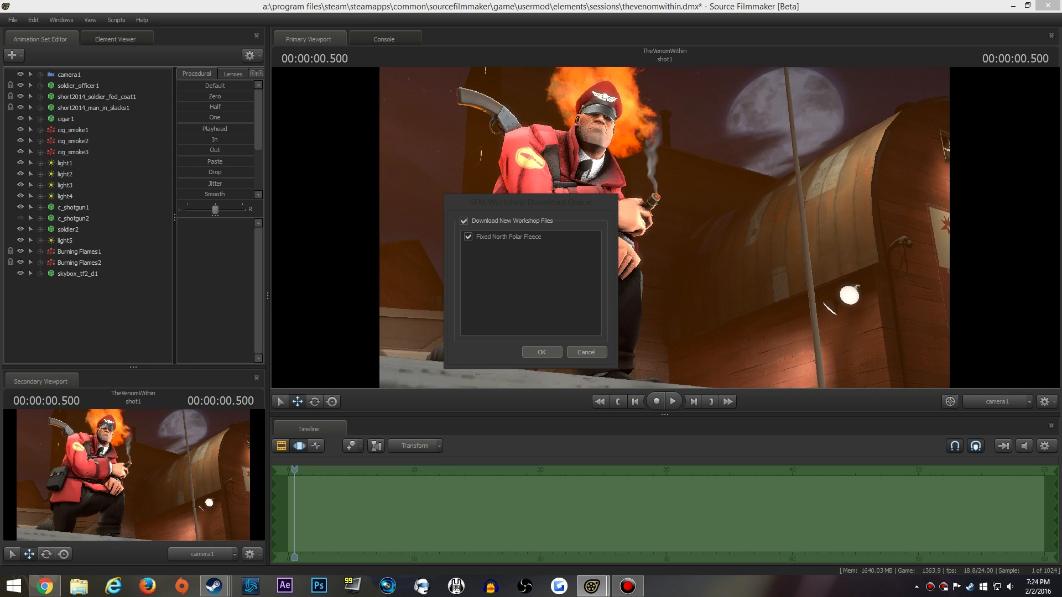
Accept the Download New Workshop Files prompt for the fleece and dismiss it
{"action": "left_click", "coordinate": [464, 222]}
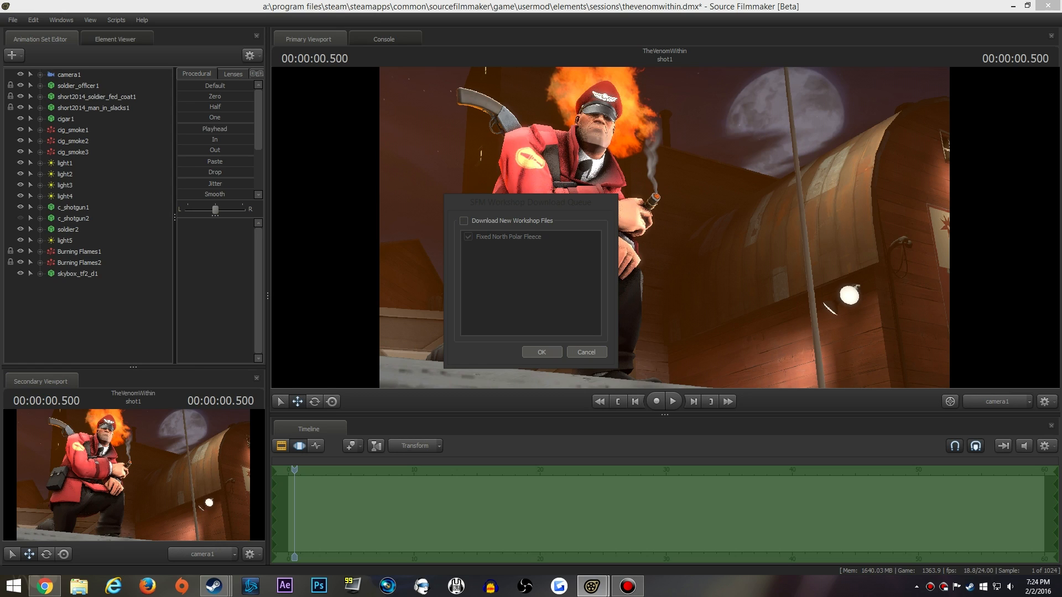
{"action": "left_click", "coordinate": [541, 352]}
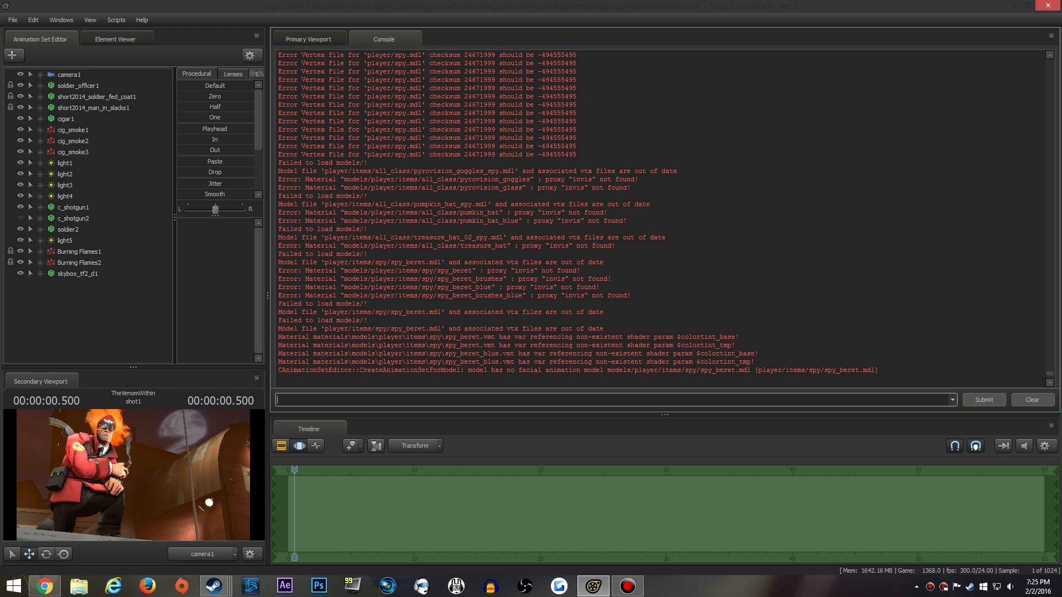
Run mat_reloadallmaterials in the console to pick up the fixed fleece texture
{"action": "type", "text": "mat"}
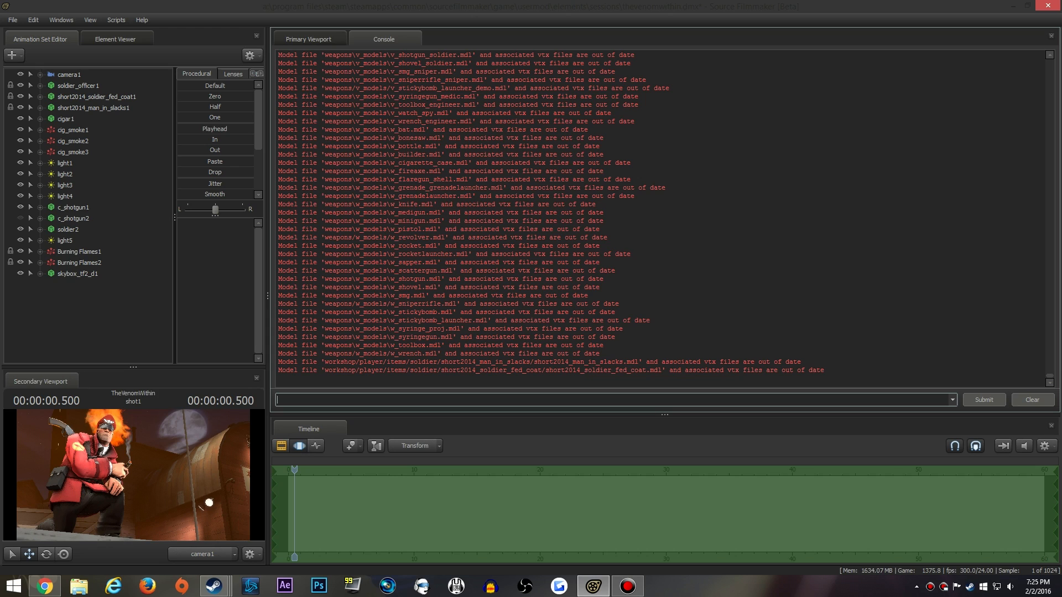
{"action": "left_click", "coordinate": [309, 39]}
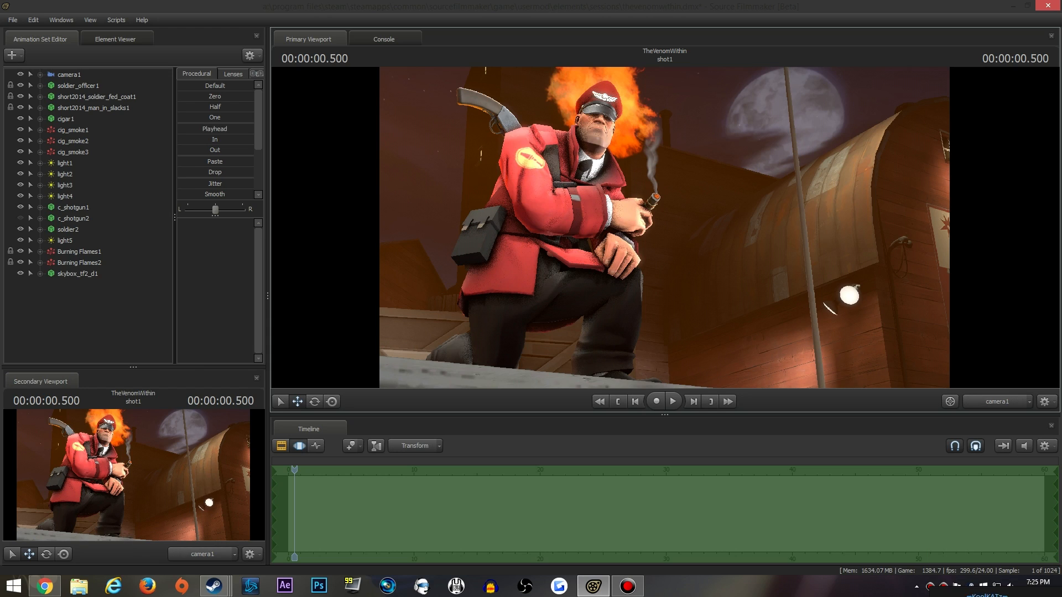
Return to the Primary Viewport showing the kneeling soldier shot
{"action": "left_click", "coordinate": [672, 400]}
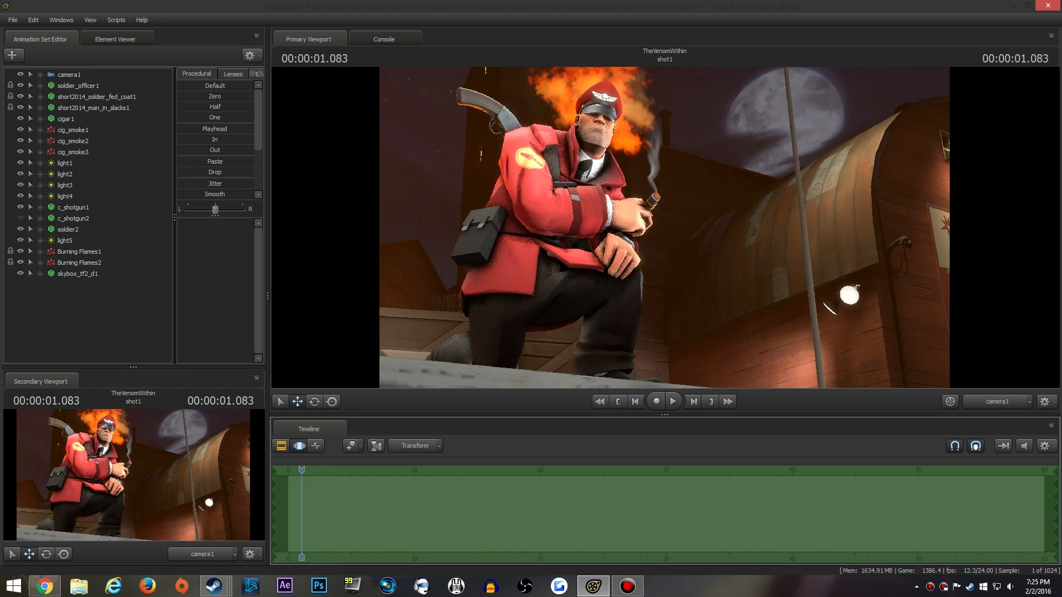
{"action": "left_click", "coordinate": [671, 401]}
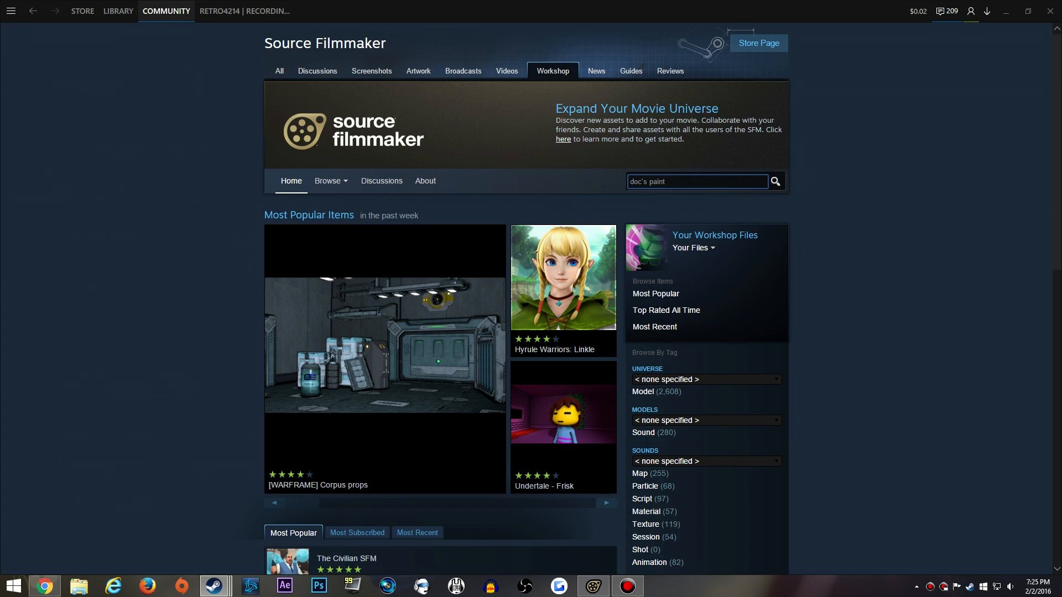
Search the Workshop for doc's paint and locate Doc's Color Script, already subscribed
{"action": "left_click", "coordinate": [774, 180]}
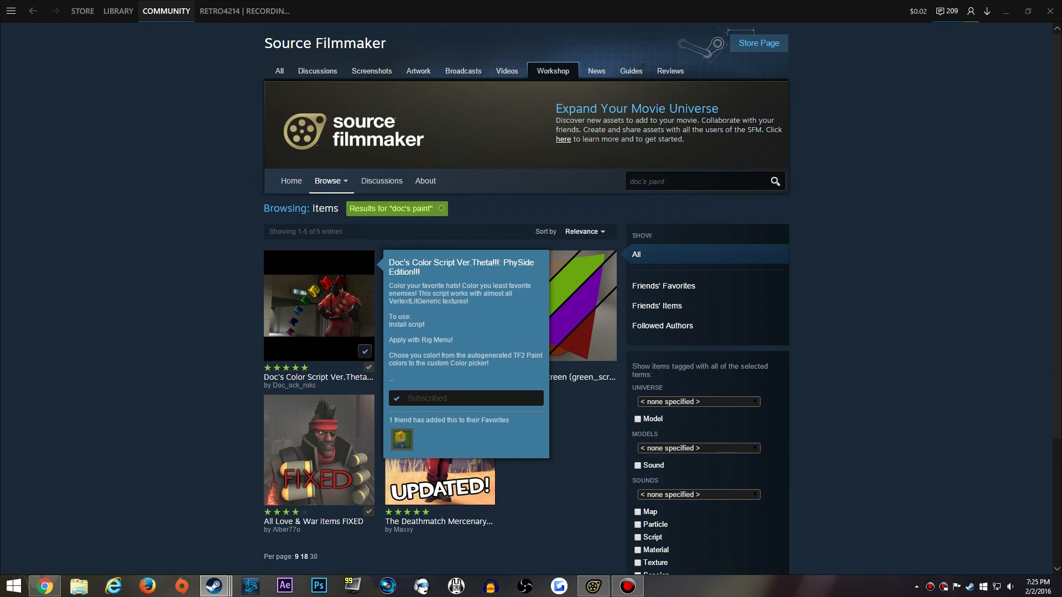
{"action": "left_click", "coordinate": [318, 305]}
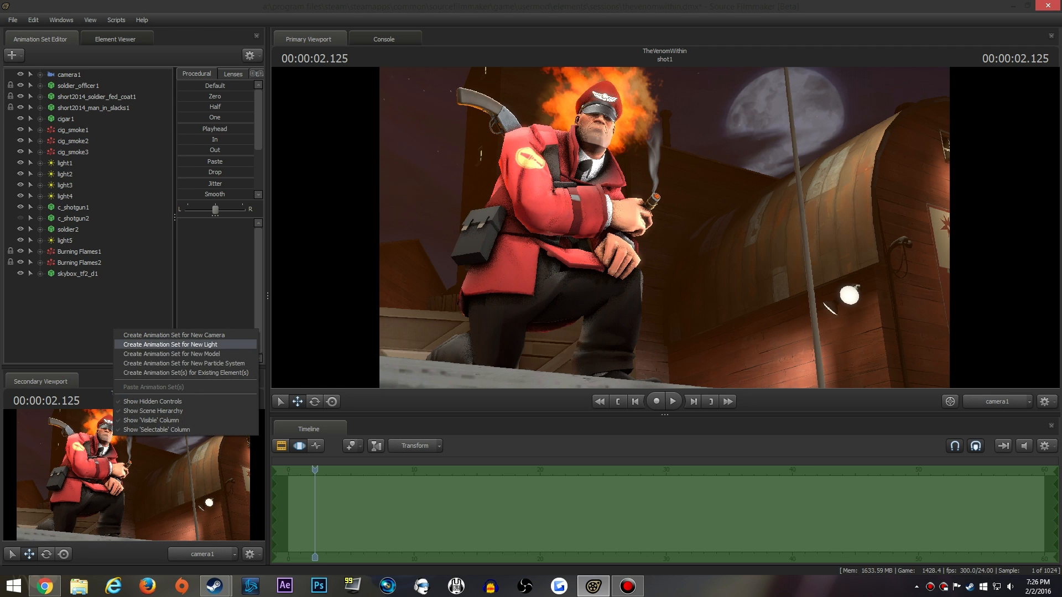
Create a new animation set from spy_beret.mdl, adding it to the scene as spy_beret1
{"action": "left_click", "coordinate": [171, 354]}
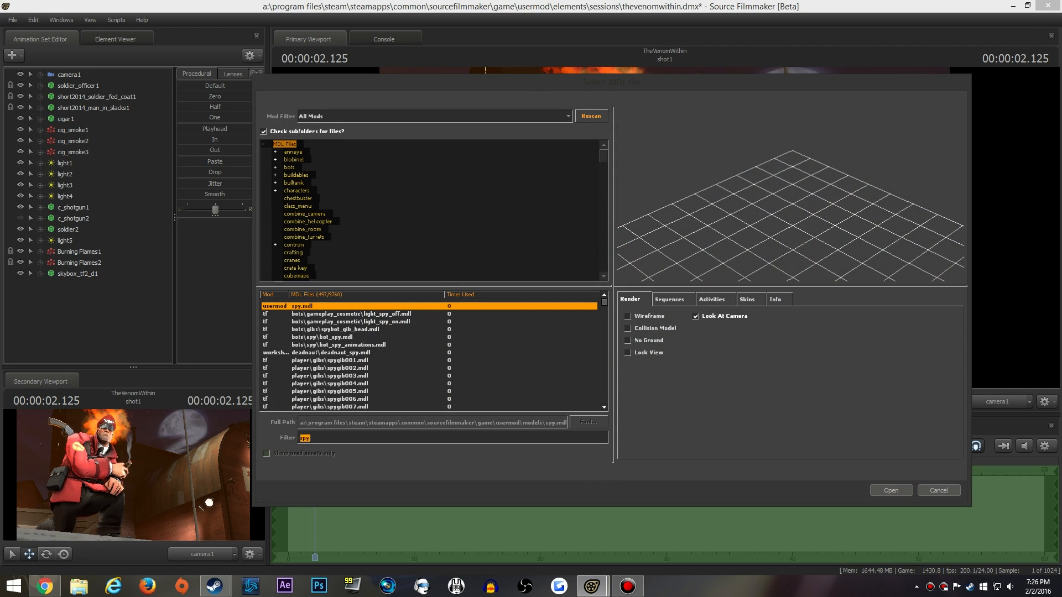
{"action": "type", "text": "beret"}
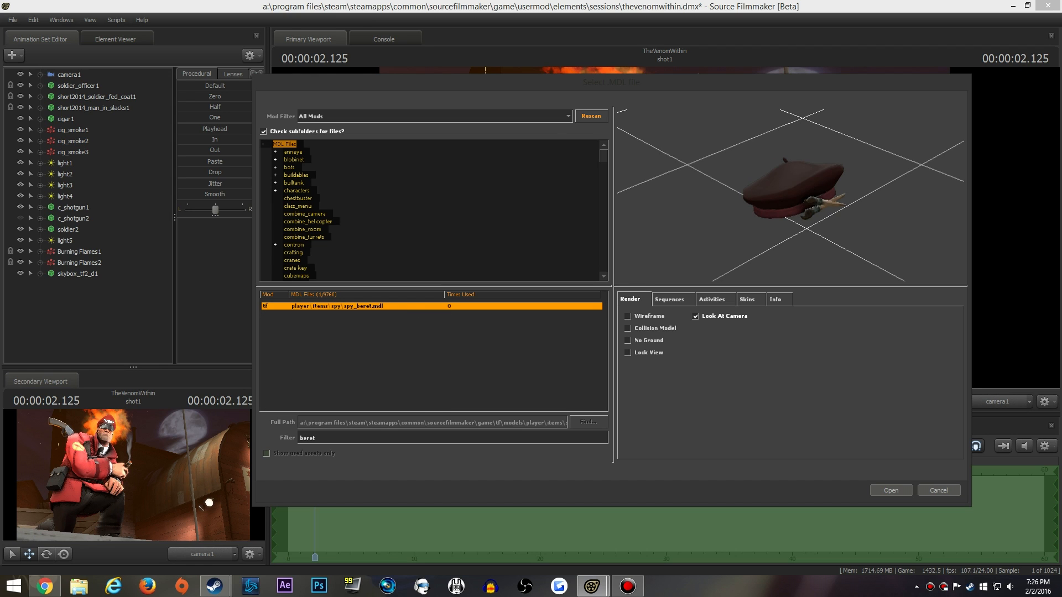
{"action": "left_click", "coordinate": [889, 490]}
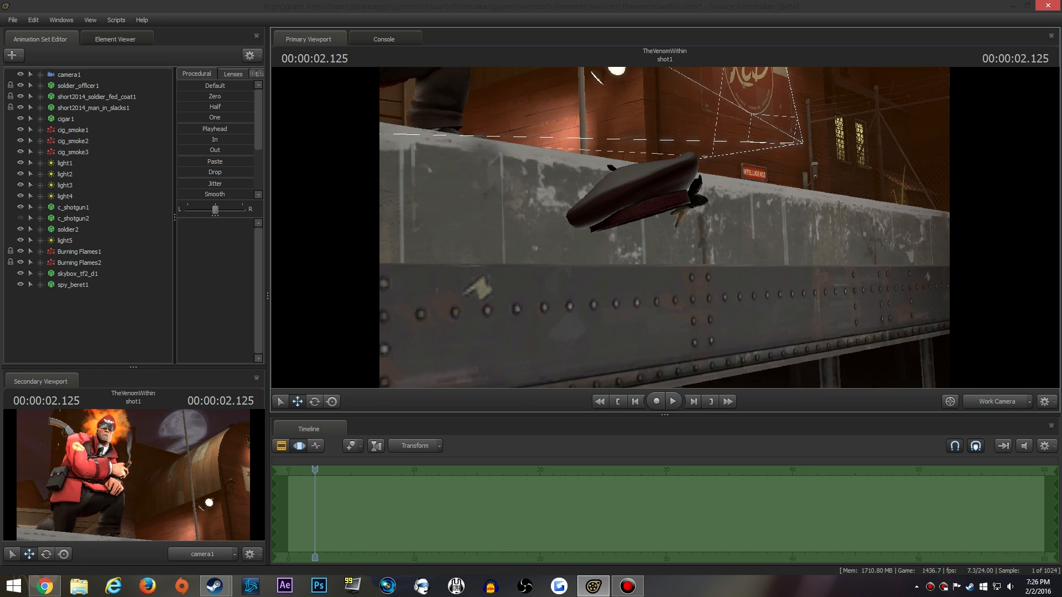
Run the model colouring rig on spy_beret1 and paint it A Deep Commitment to Purple
{"action": "right_click", "coordinate": [73, 284]}
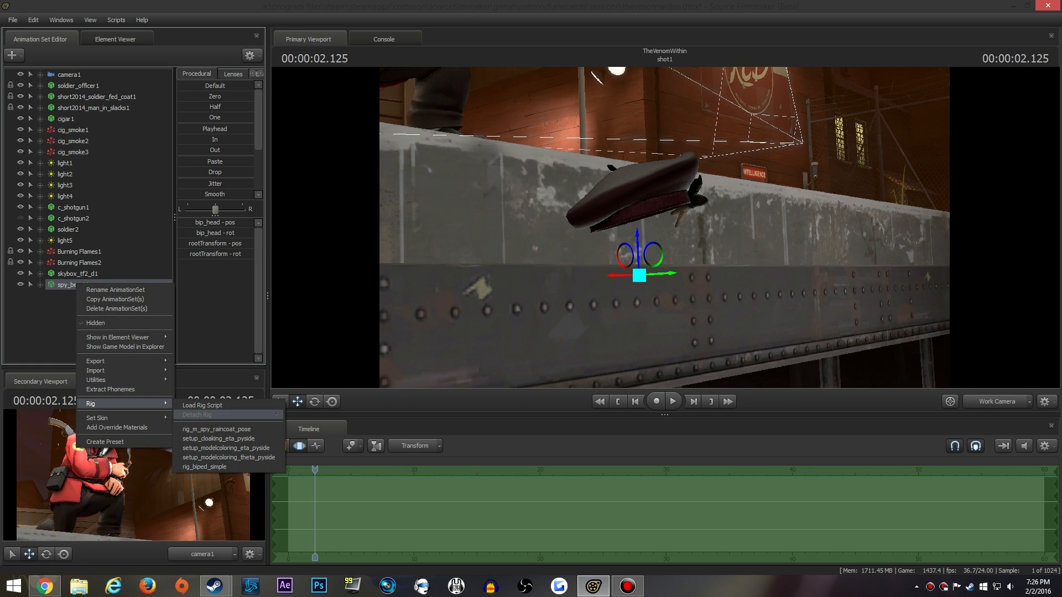
{"action": "left_click", "coordinate": [118, 427]}
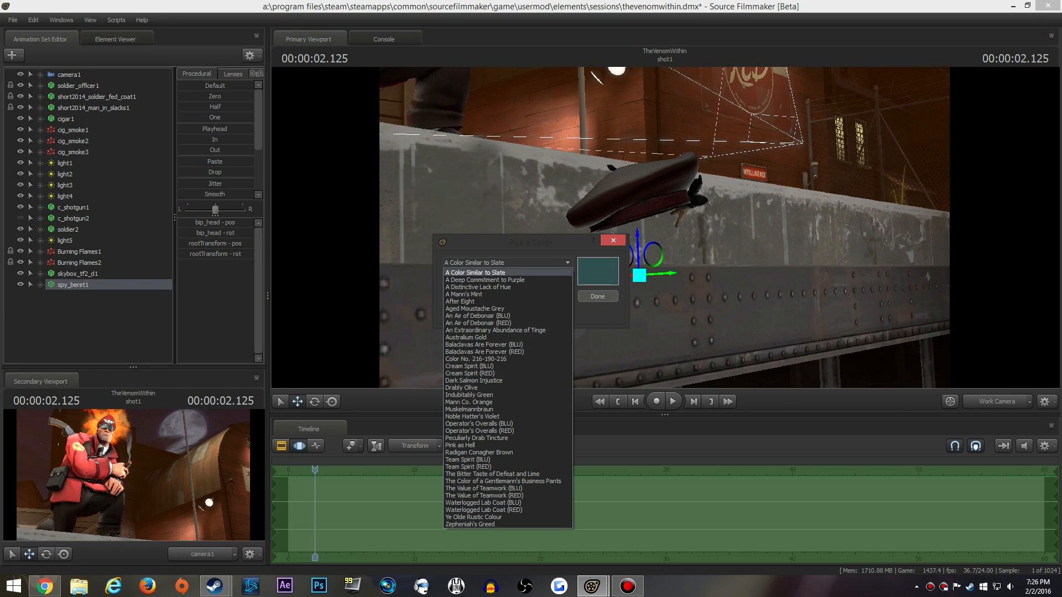
{"action": "left_click", "coordinate": [485, 280]}
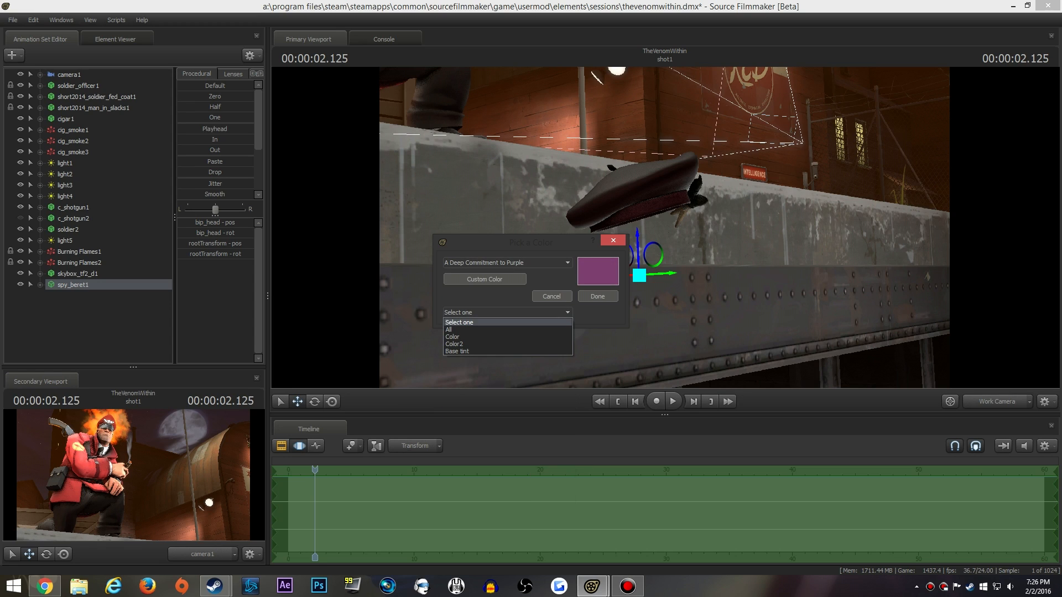
{"action": "left_click", "coordinate": [596, 296]}
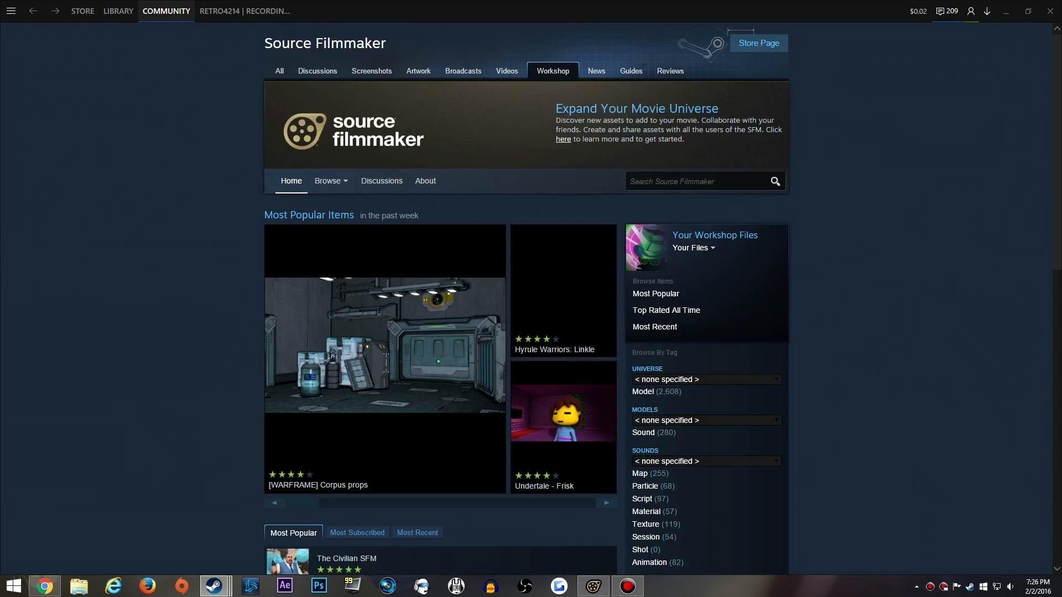
Scroll through the Workshop home and Browse Items list of Source Filmmaker items, most popular this week
{"action": "scroll", "scroll_direction": "down", "scroll_amount": 3}
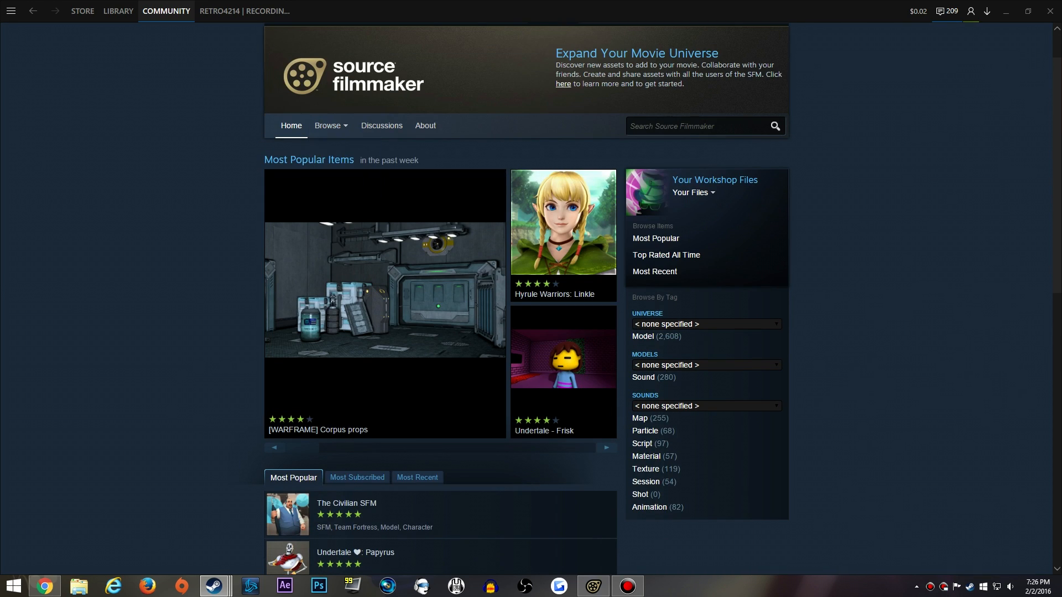
{"action": "scroll", "scroll_direction": "down", "scroll_amount": 3}
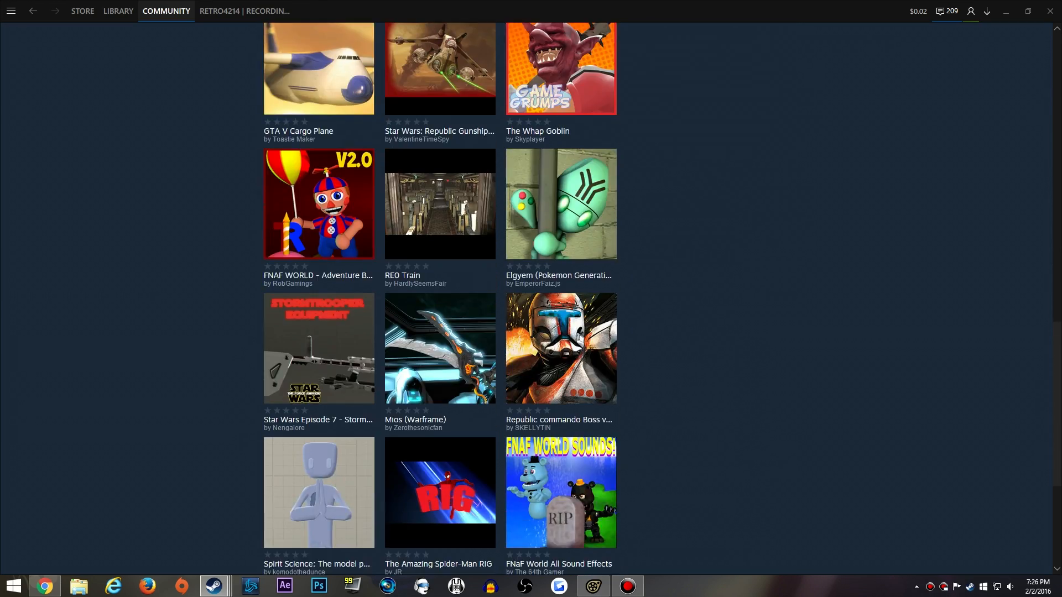
{"action": "scroll", "scroll_direction": "down", "scroll_amount": 3}
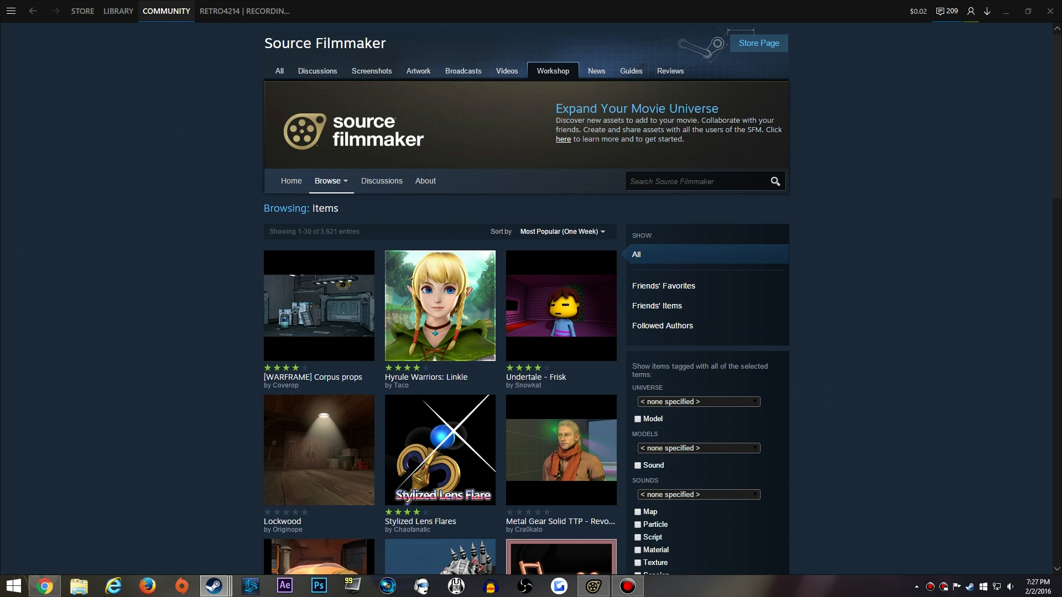
{"action": "scroll", "scroll_direction": "down", "scroll_amount": 3}
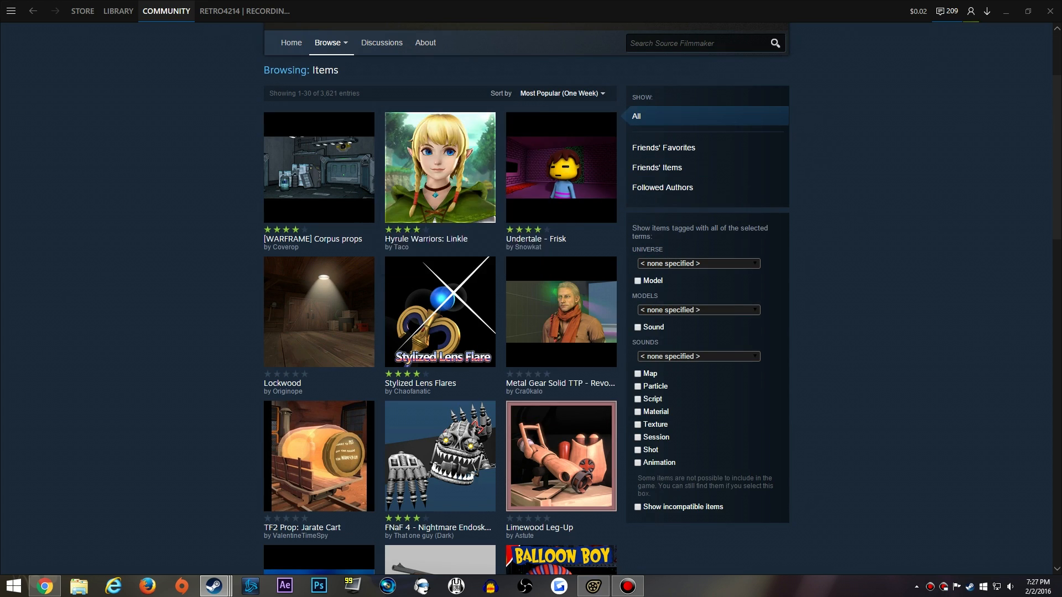
{"action": "scroll", "scroll_direction": "down", "scroll_amount": 3}
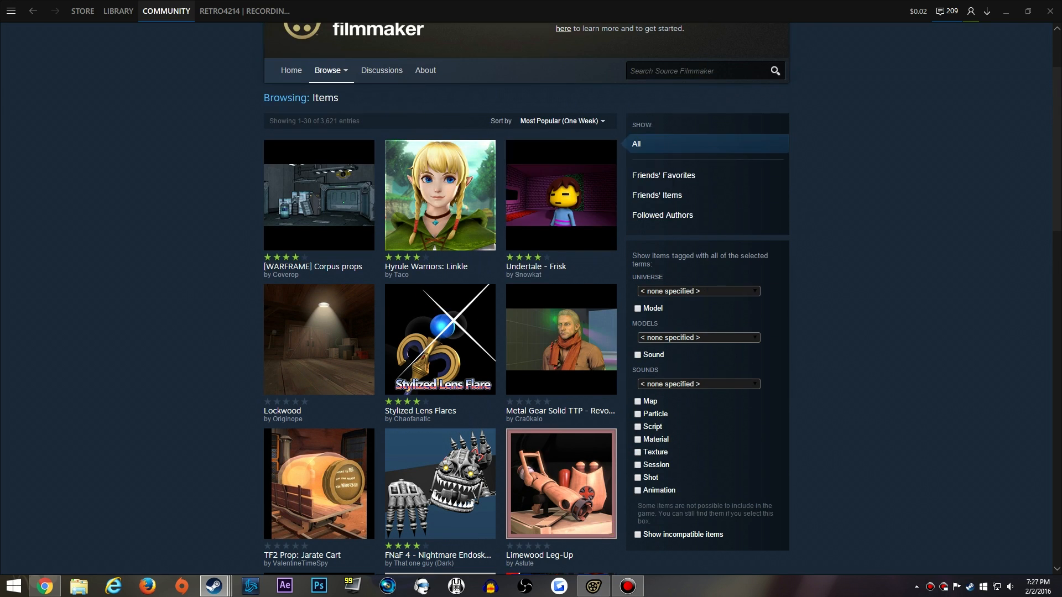
{"action": "scroll", "scroll_direction": "down", "scroll_amount": 3}
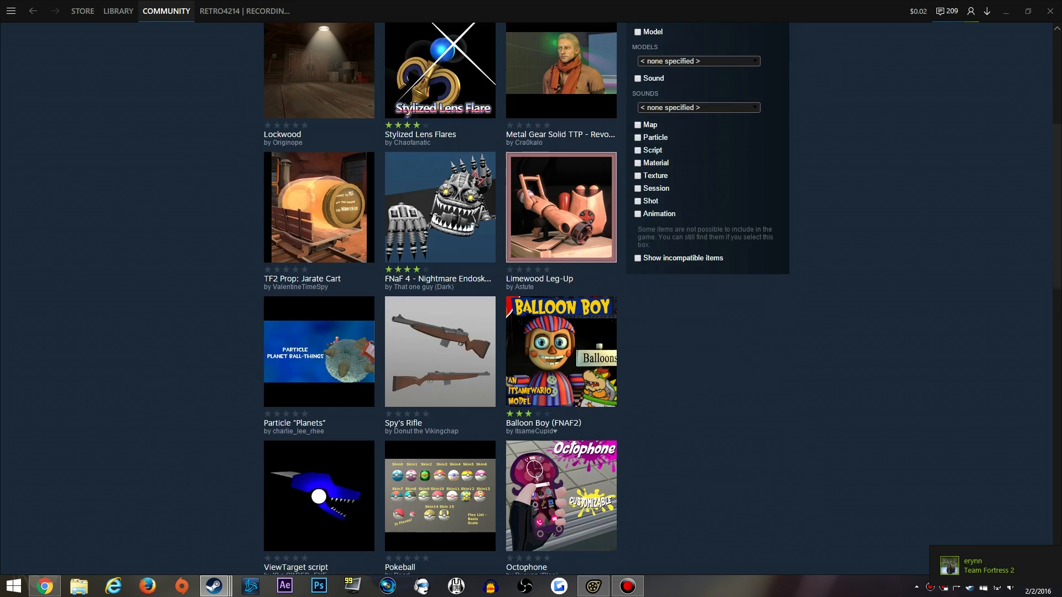